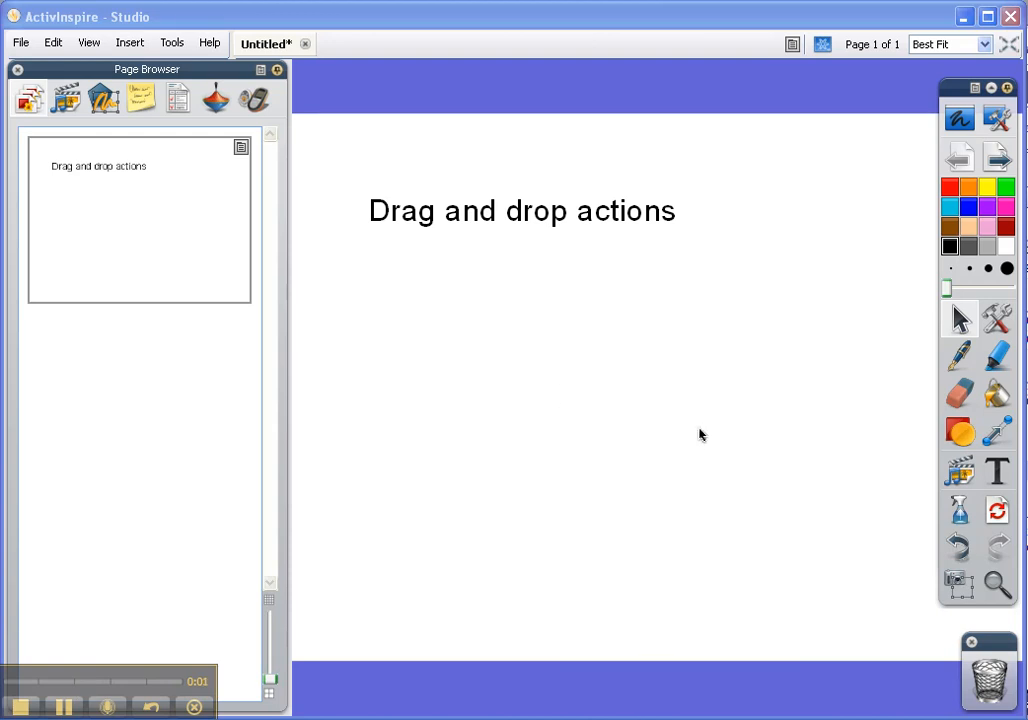
mouse_move(690, 415)
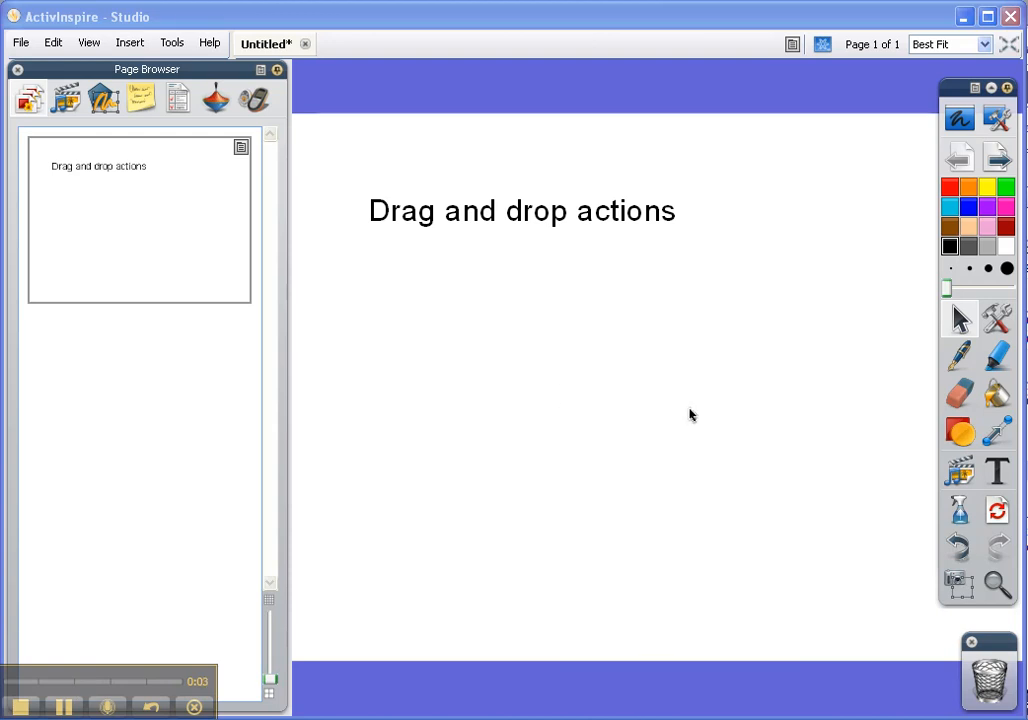
mouse_move(937, 397)
text(Notes)
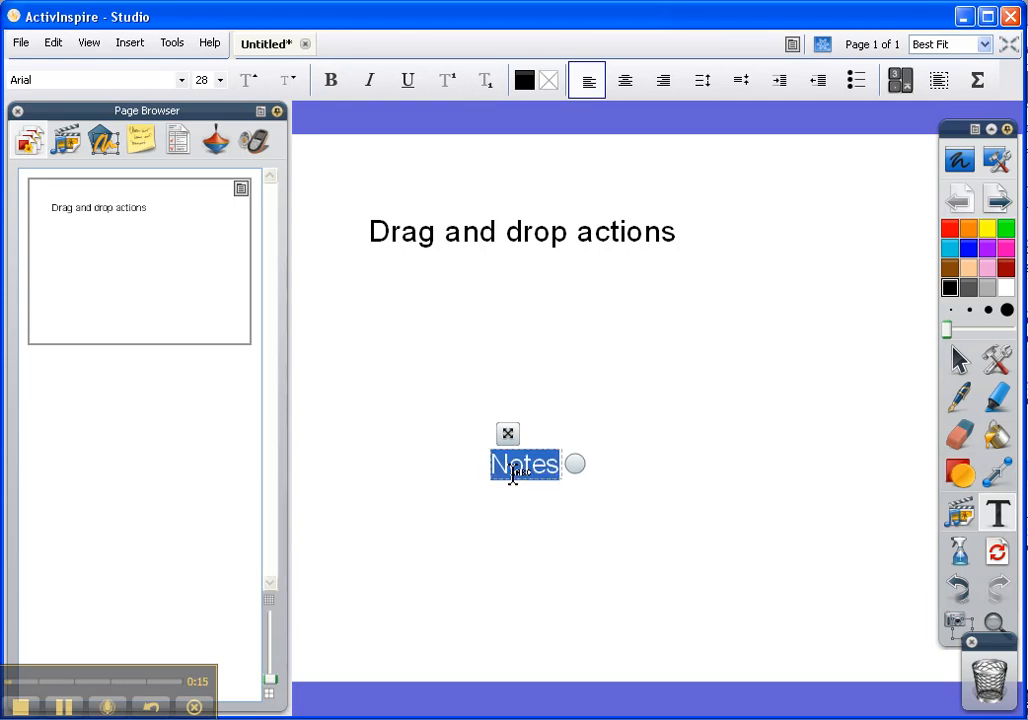
Make the Notes text bold with a lavender highlight background.
click(331, 80)
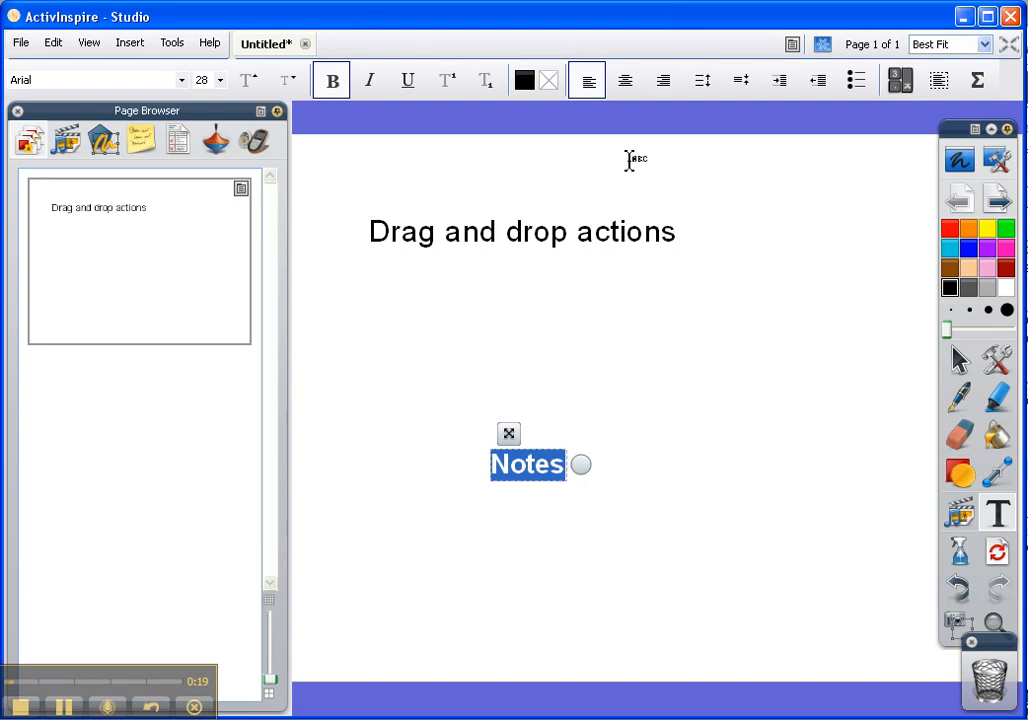
click(587, 80)
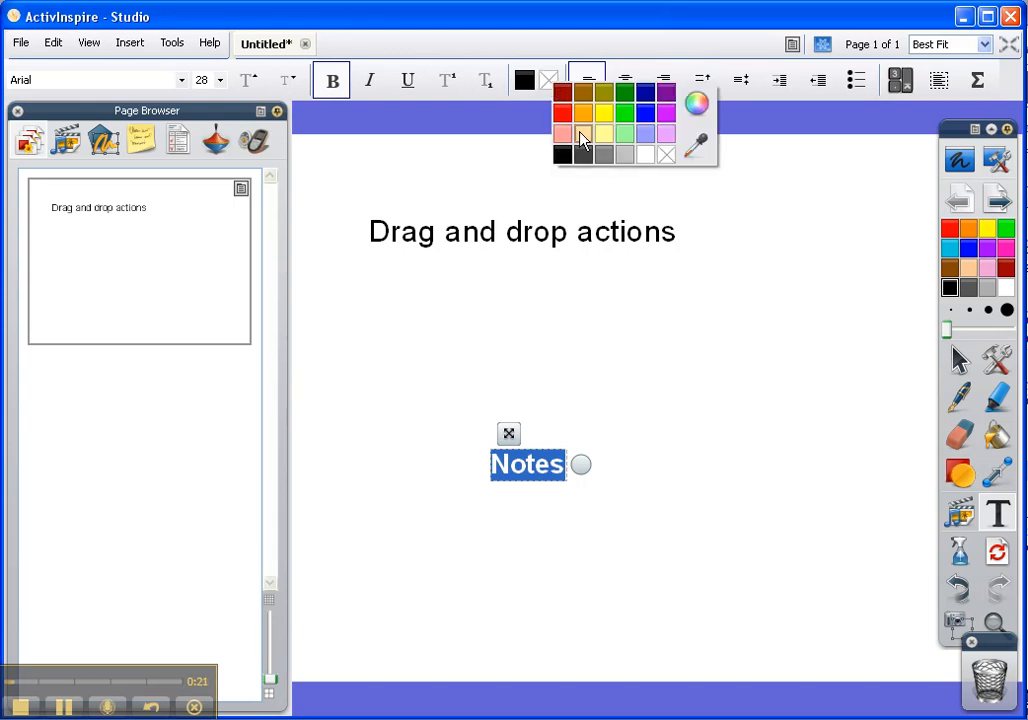
mouse_move(645, 135)
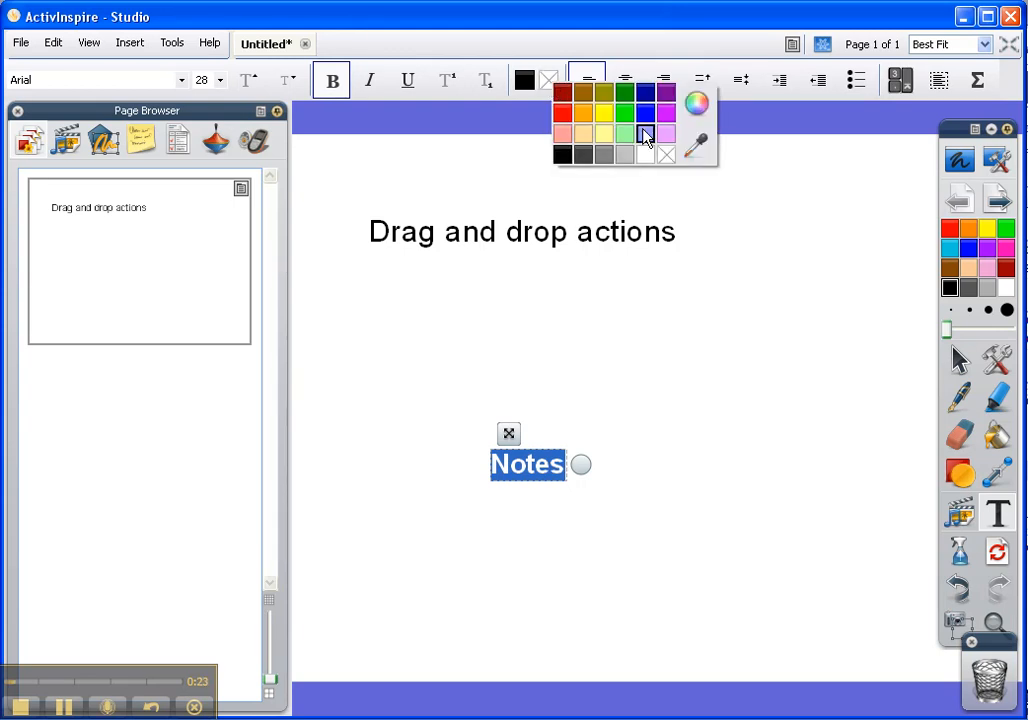
click(645, 135)
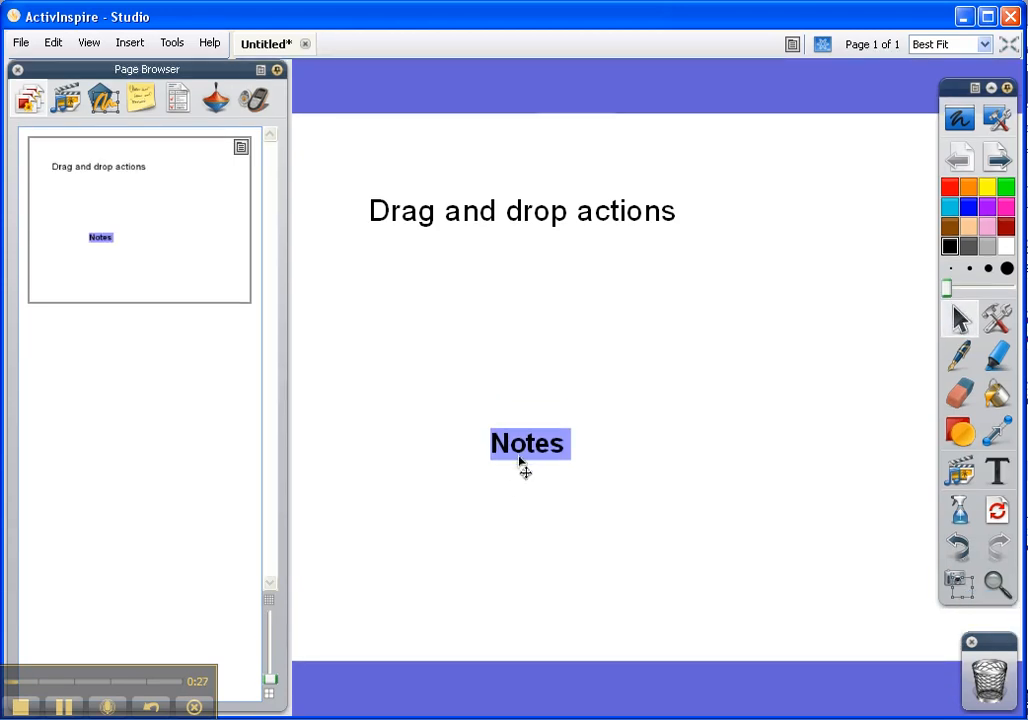
Drag the Notes label to the page's bottom-right corner.
drag(528, 443, 830, 611)
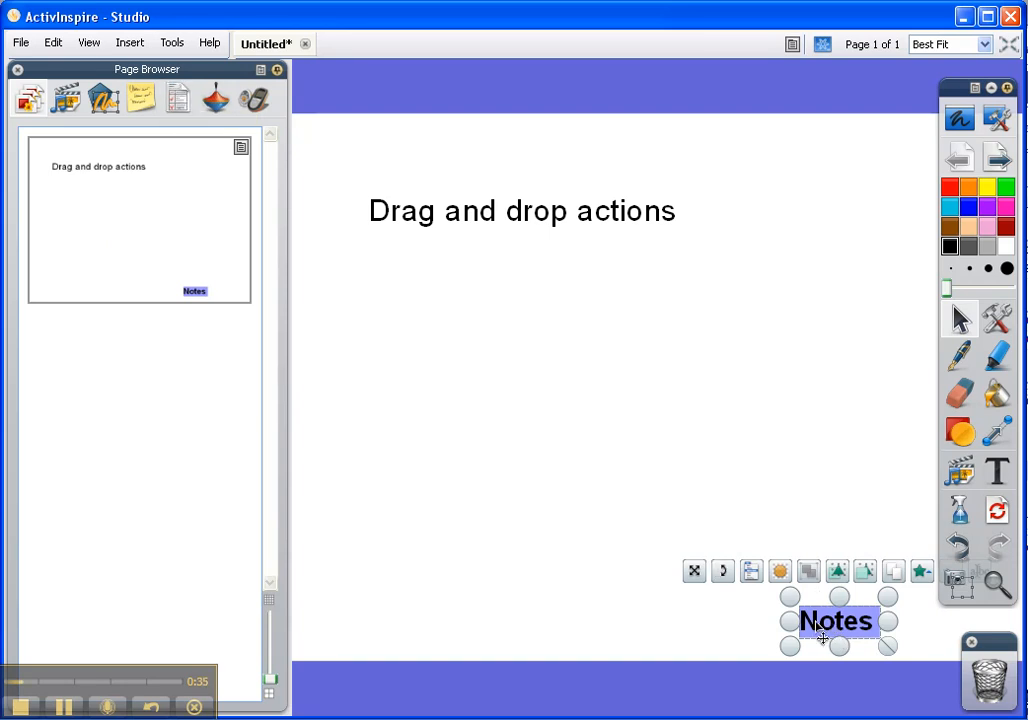
mouse_move(216, 98)
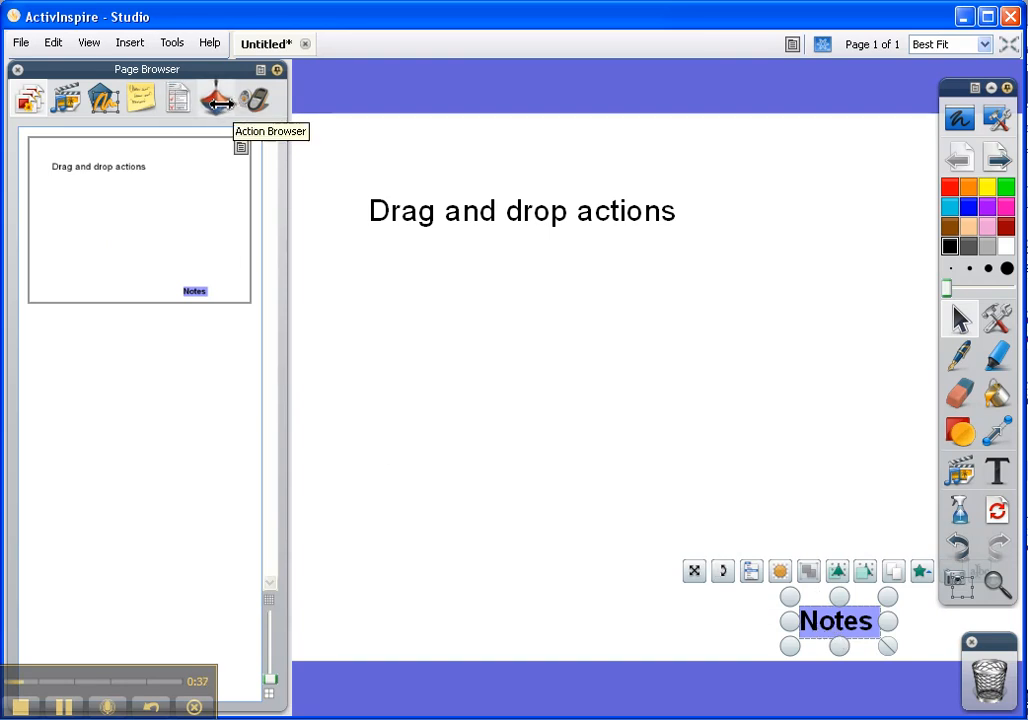
Place a Notes Browser action icon from the Action Browser's Drag and Drop tab beside the Notes label.
click(217, 98)
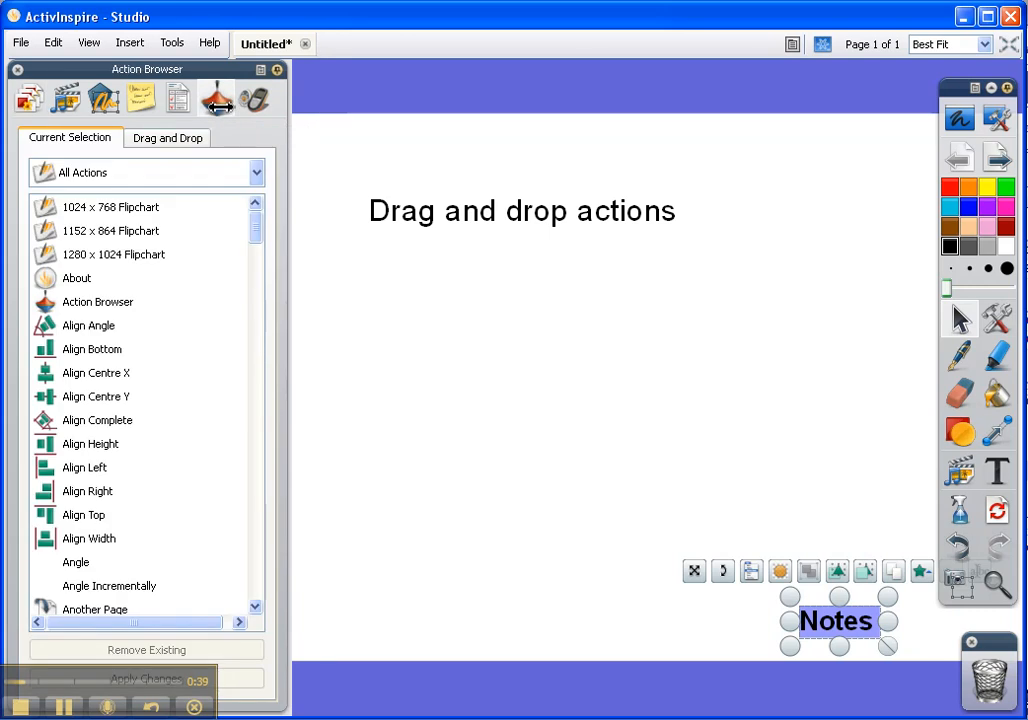
click(167, 137)
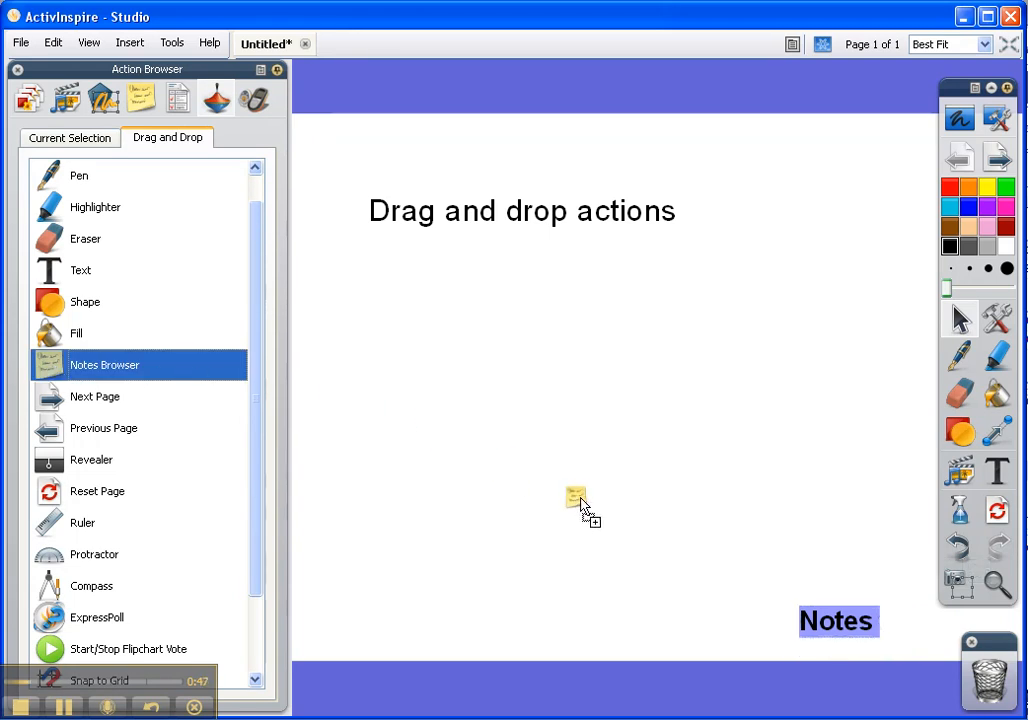
drag(577, 500, 662, 615)
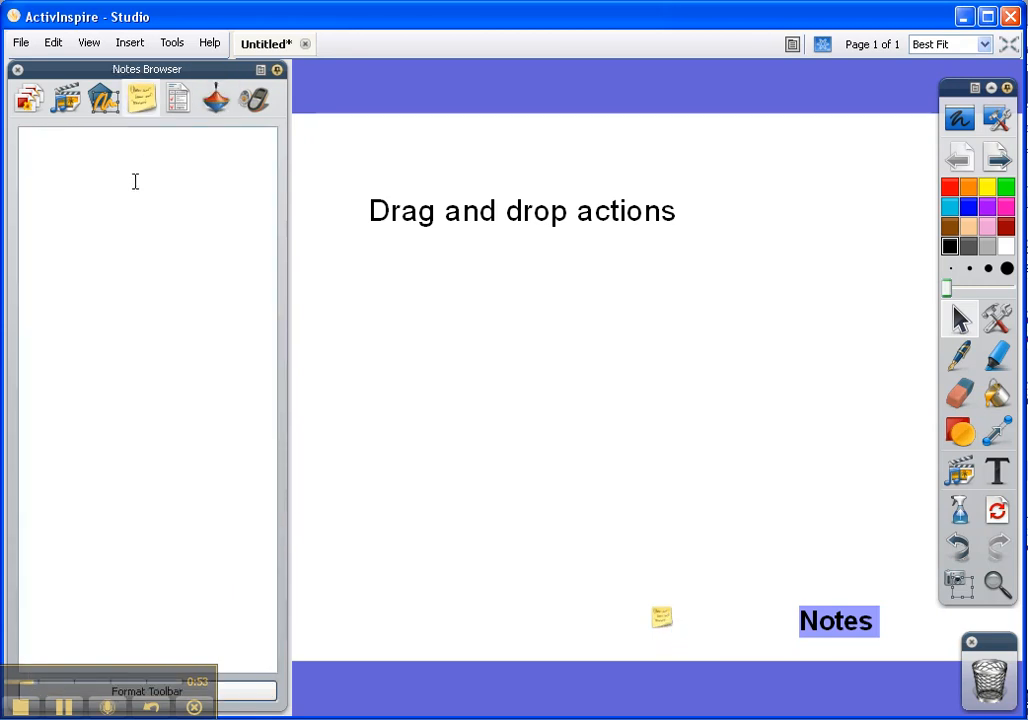
Type 'Add notes' into the page notes.
text(Add)
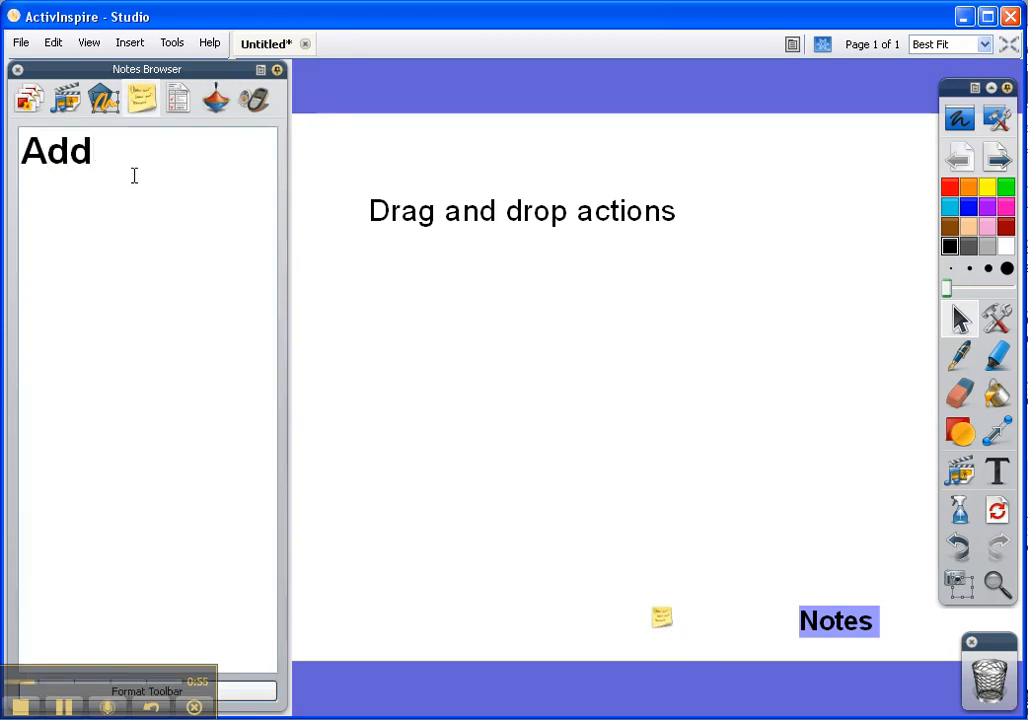
text(notes)
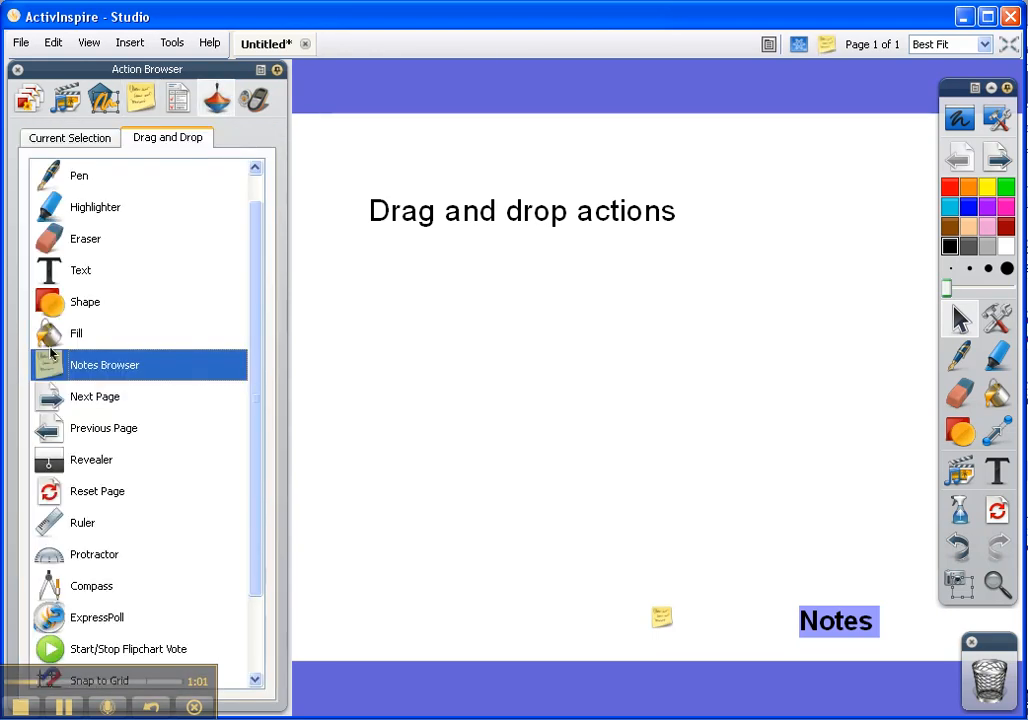
Attach the Notes Browser action to the Notes text.
drag(105, 364, 780, 510)
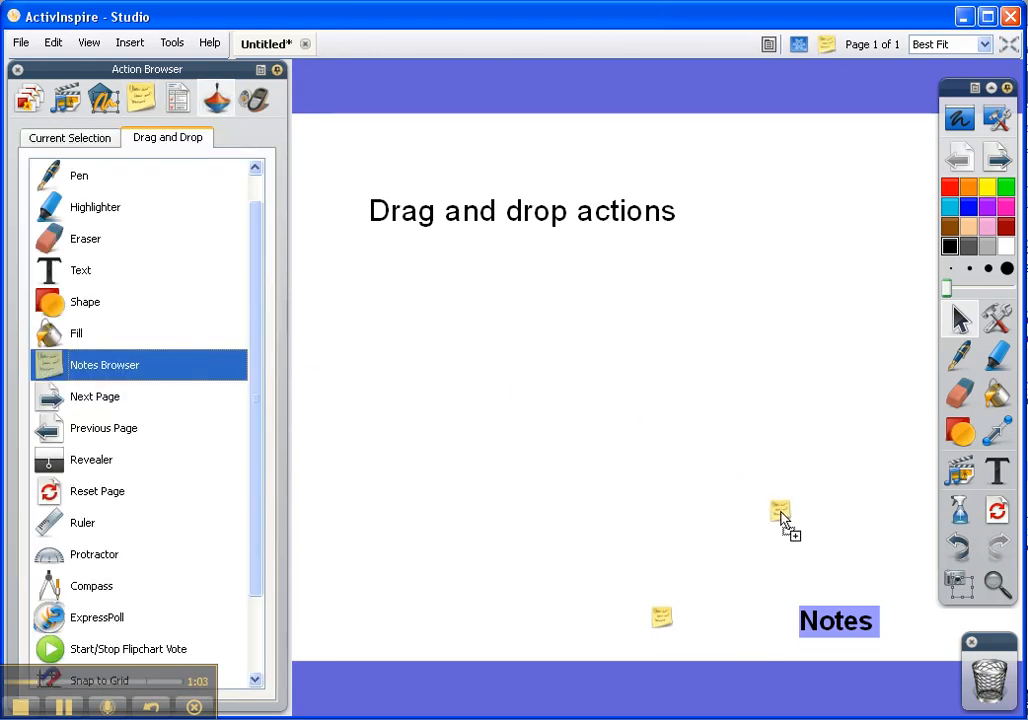
drag(782, 512, 765, 568)
text(Add notes)
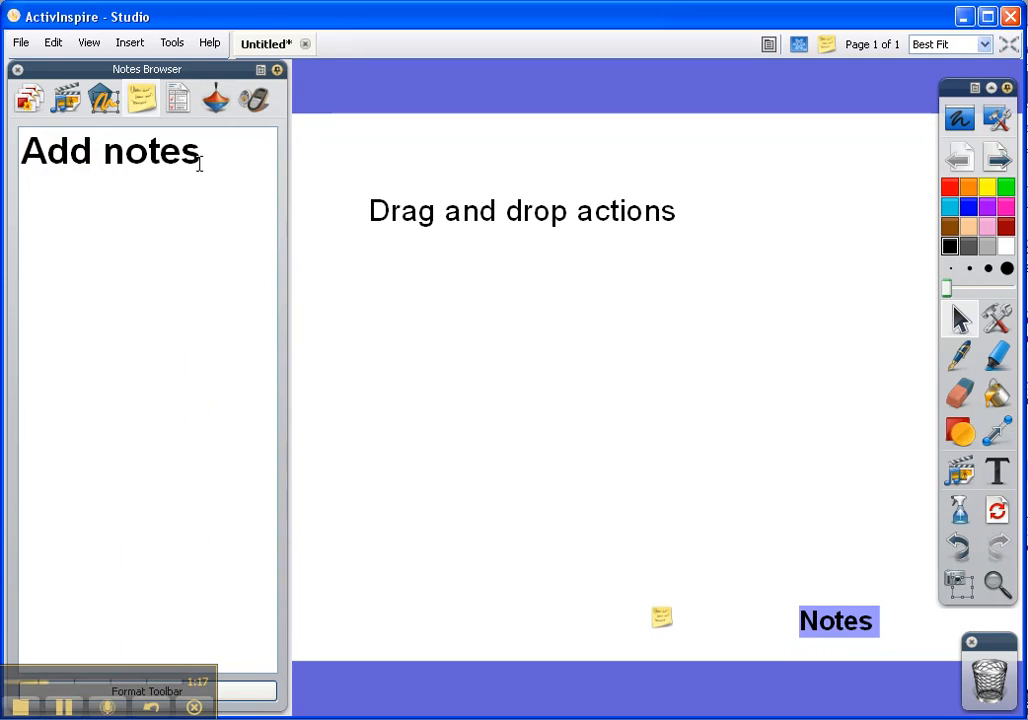
Add a second line 'and more' under 'Add notes' in the page notes.
text(and more)
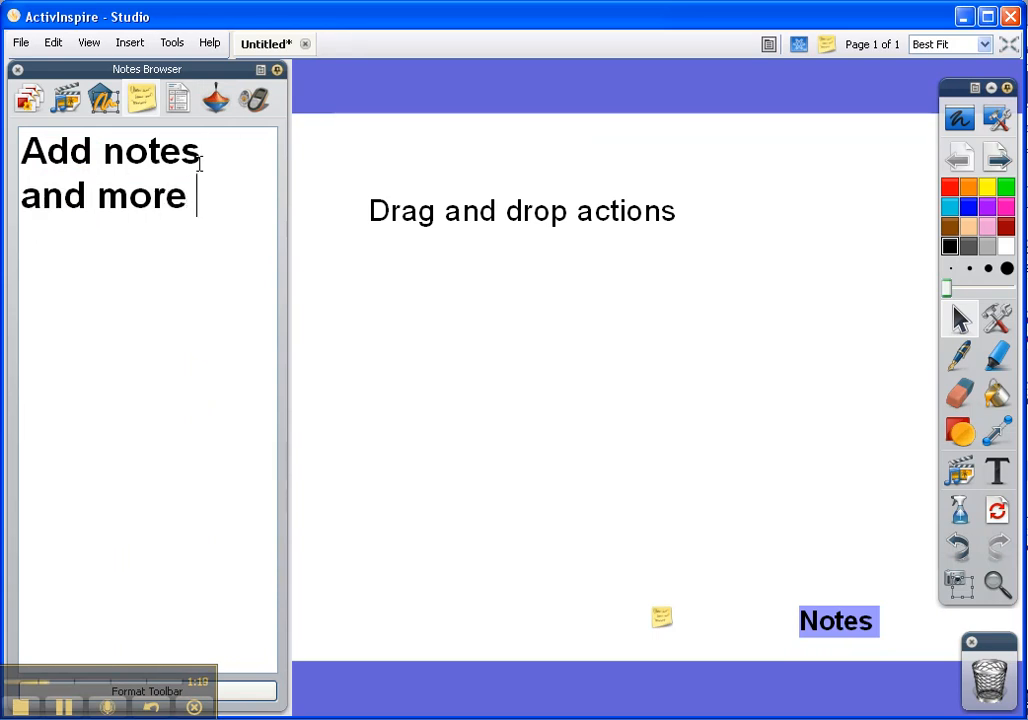